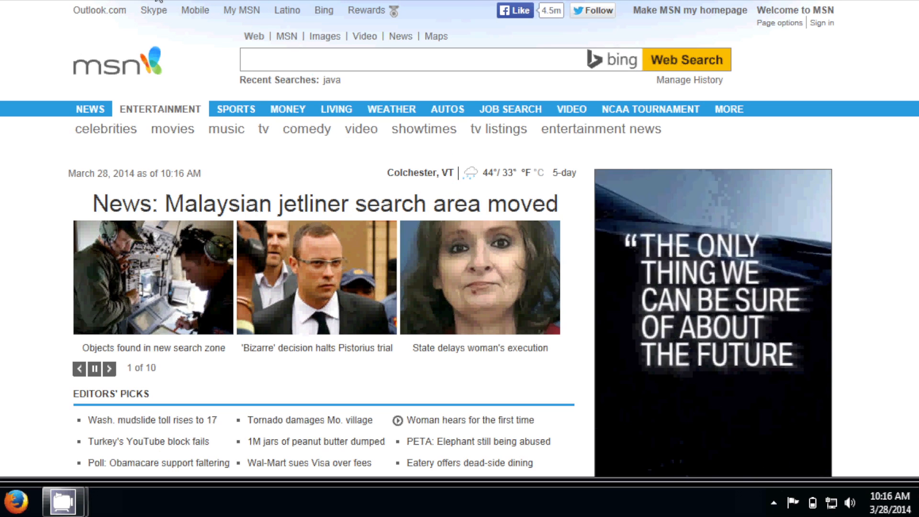
# - Retry the VPN site link until the Windows Security certificate dialog appears
pyautogui.click(108, 368)
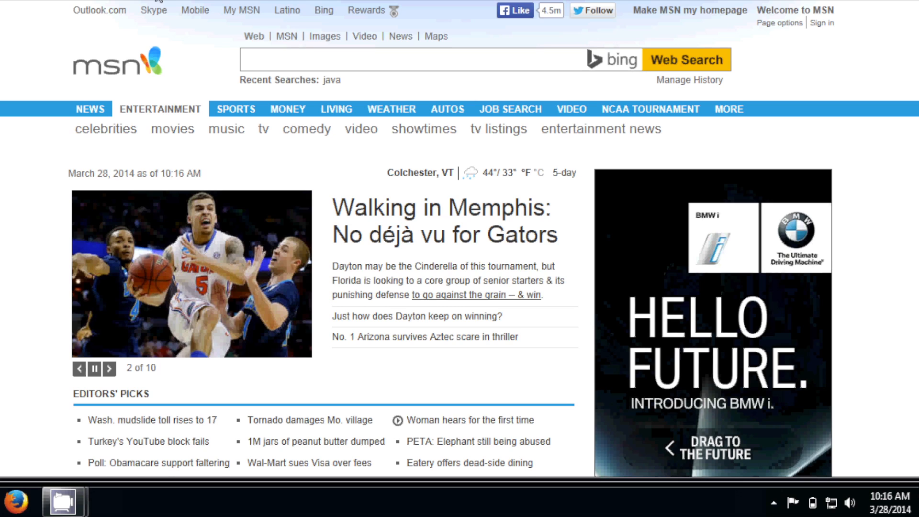
pyautogui.click(109, 369)
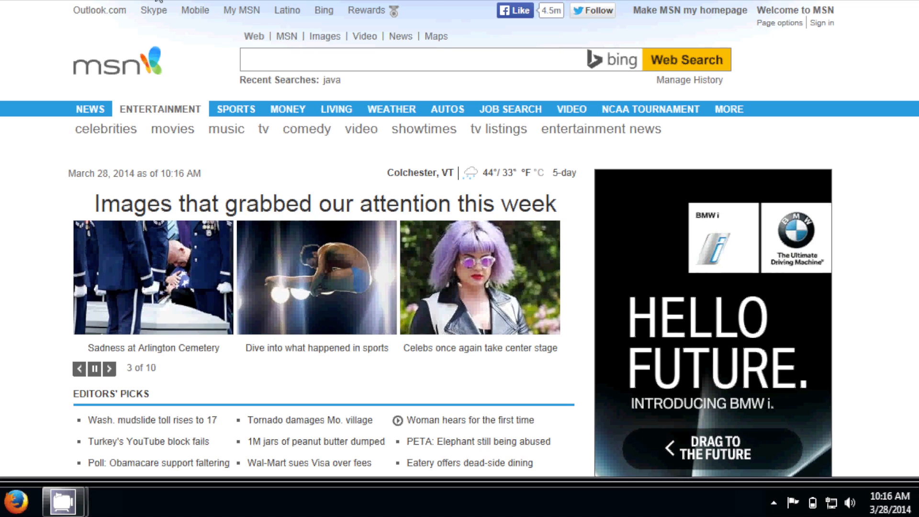
pyautogui.click(109, 370)
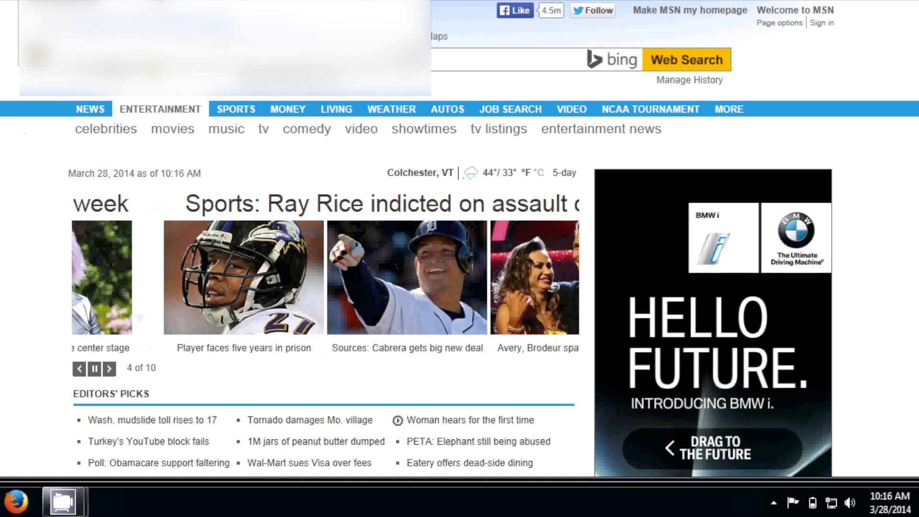
pyautogui.click(109, 369)
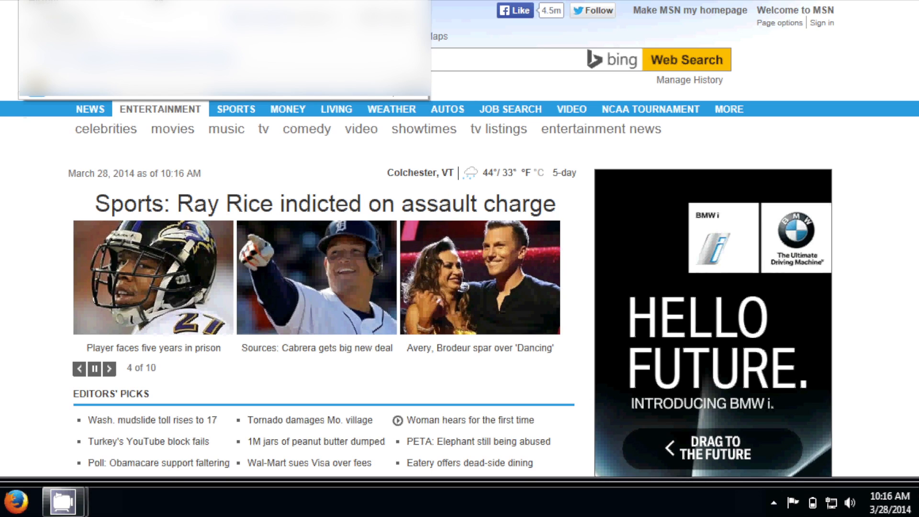
pyautogui.click(109, 369)
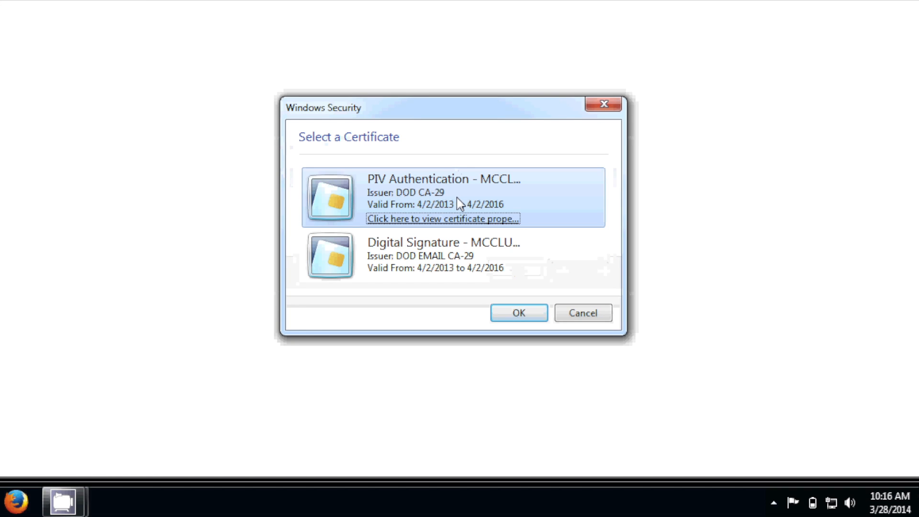
# - Choose the Digital Signature certificate and confirm it, bringing up the ActivClient PIN prompt
pyautogui.click(443, 252)
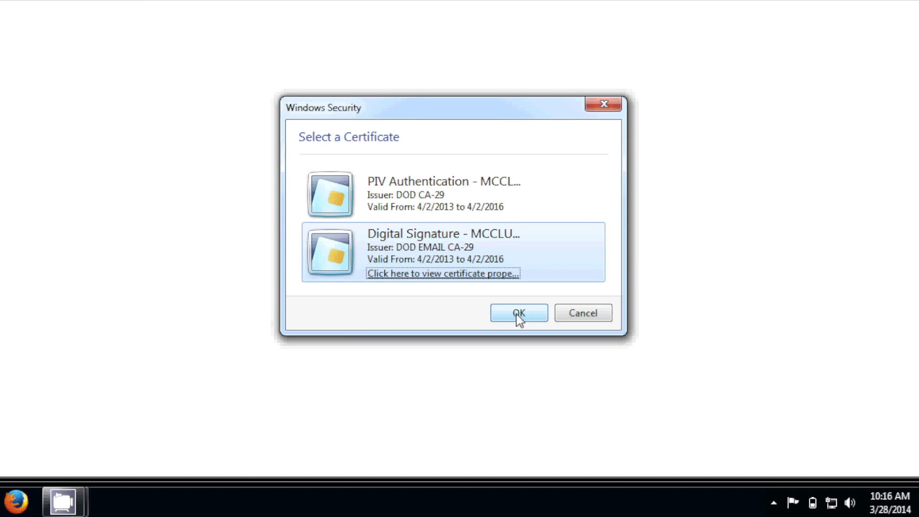
pyautogui.click(517, 312)
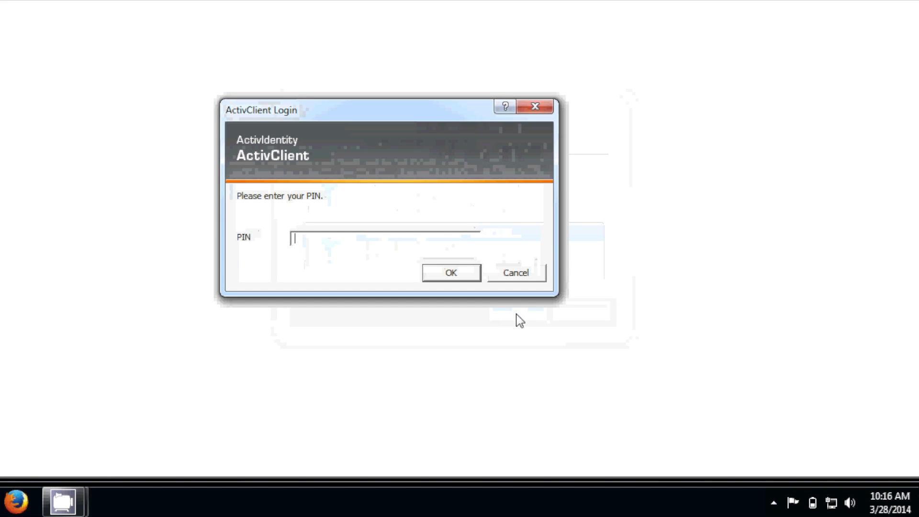
pyautogui.moveTo(345, 236)
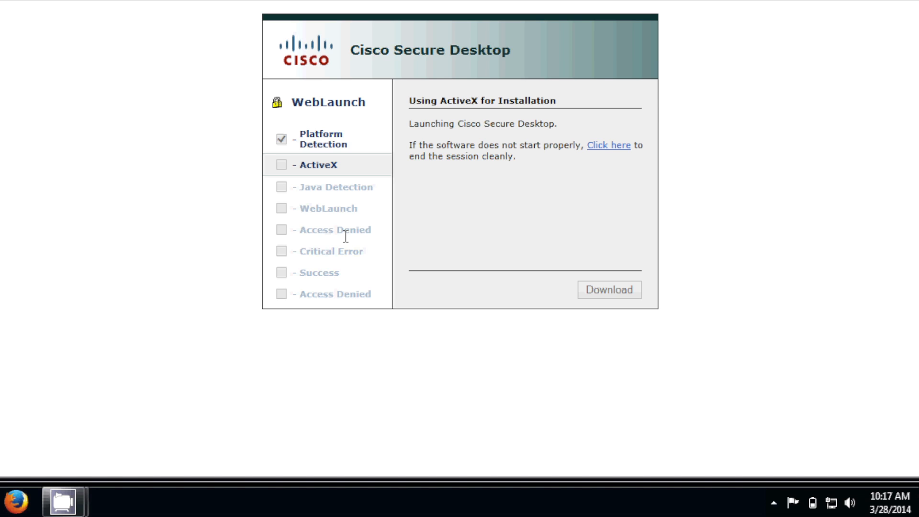
pyautogui.moveTo(346, 236)
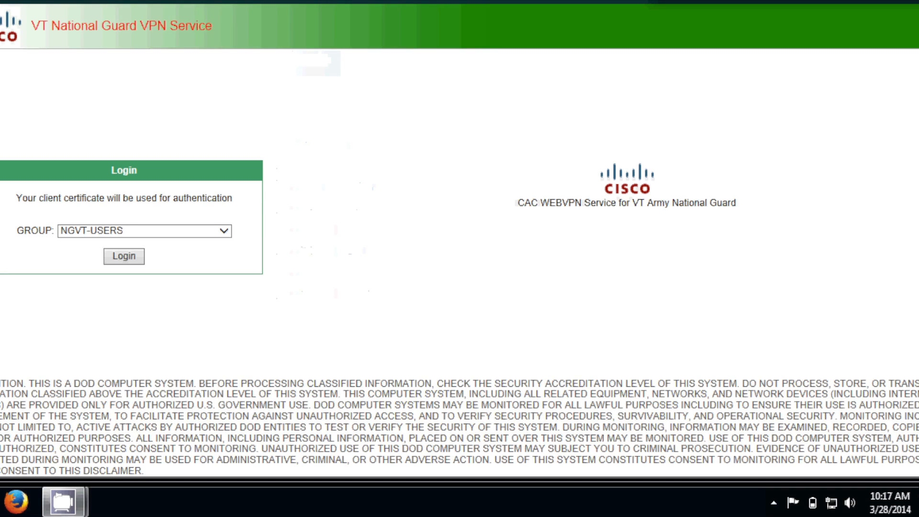
pyautogui.moveTo(217, 178)
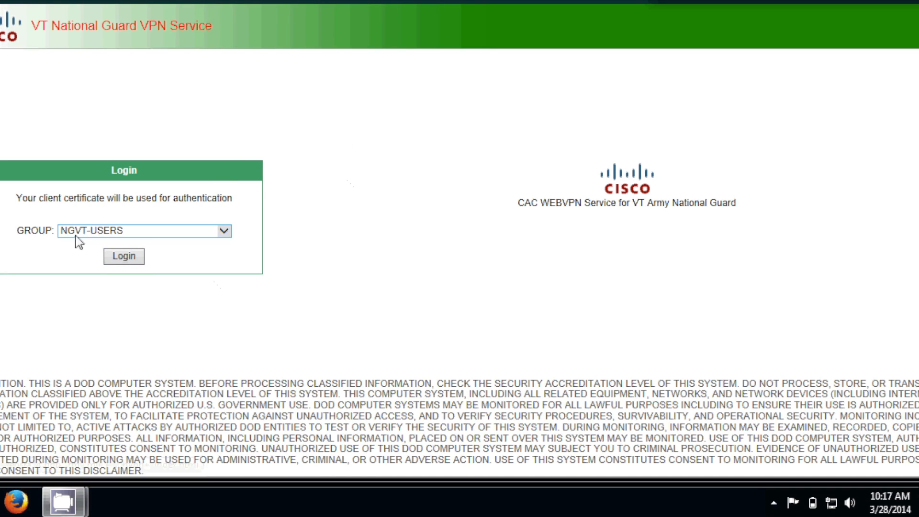
# - Select the NGVT-VIRTUAL-DESKTOP-USERS group and submit the VPN login
pyautogui.click(221, 231)
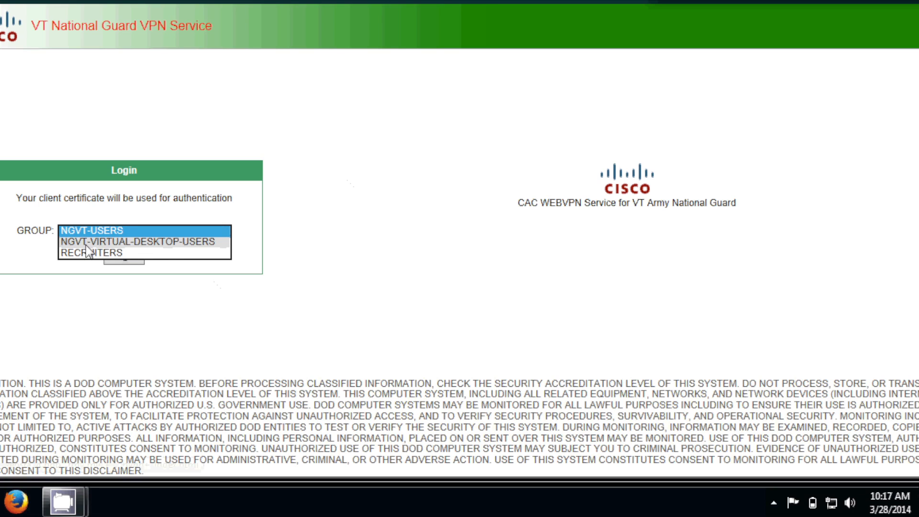
pyautogui.click(137, 241)
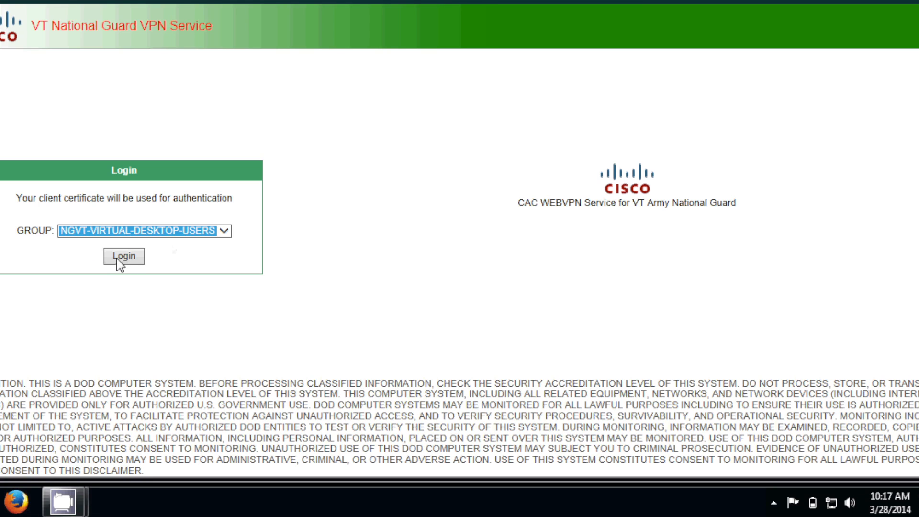
pyautogui.click(124, 257)
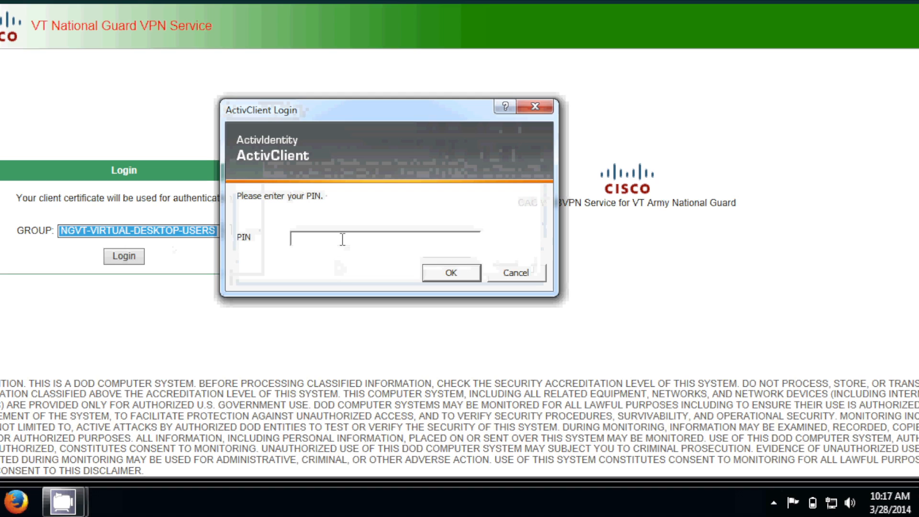
# - Handle the ActivClient PIN prompts and log in again until AnyConnect WebLaunch starts
pyautogui.click(515, 273)
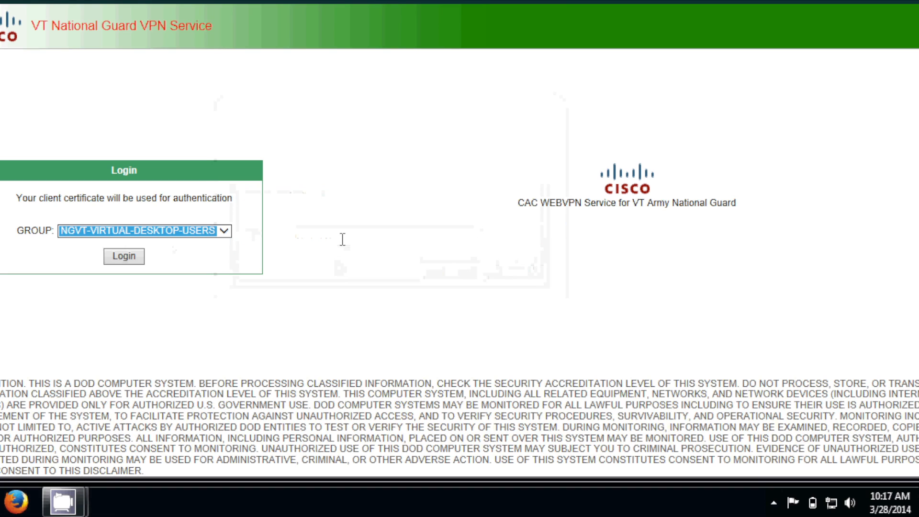
pyautogui.click(123, 256)
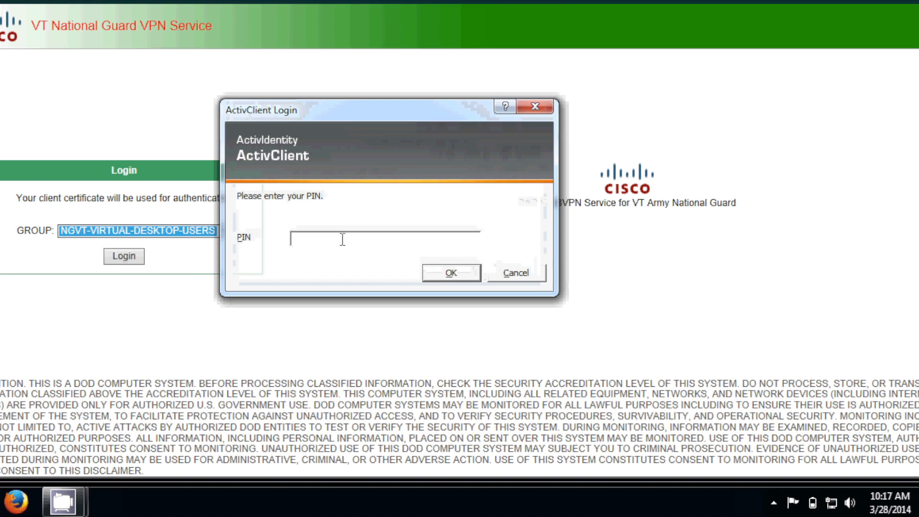
pyautogui.click(514, 273)
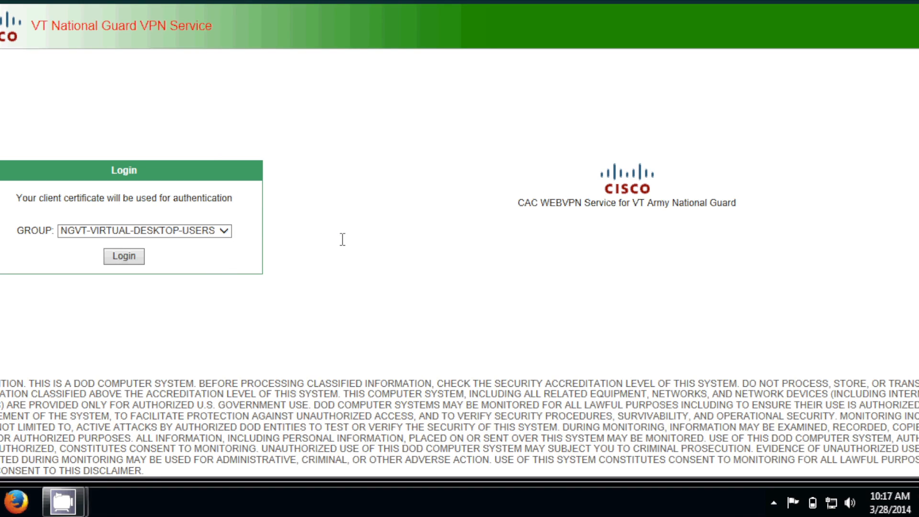
pyautogui.moveTo(482, 47)
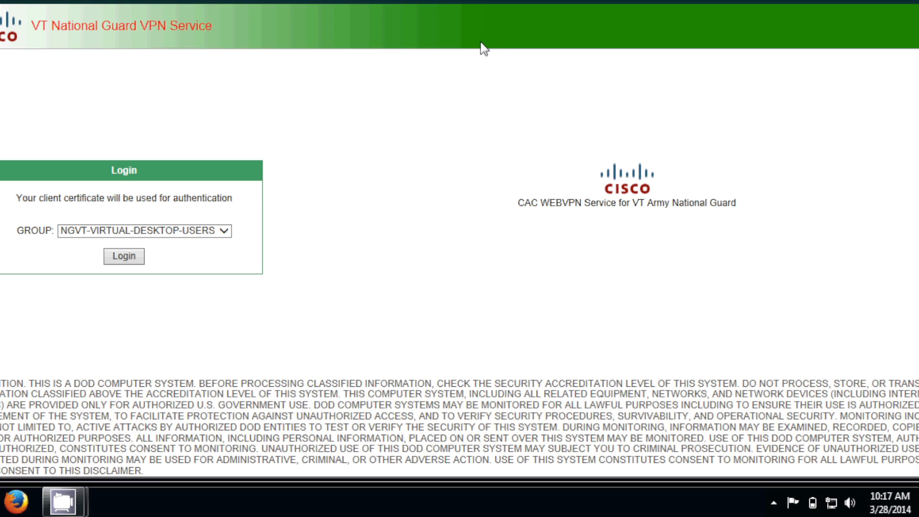
pyautogui.moveTo(475, 106)
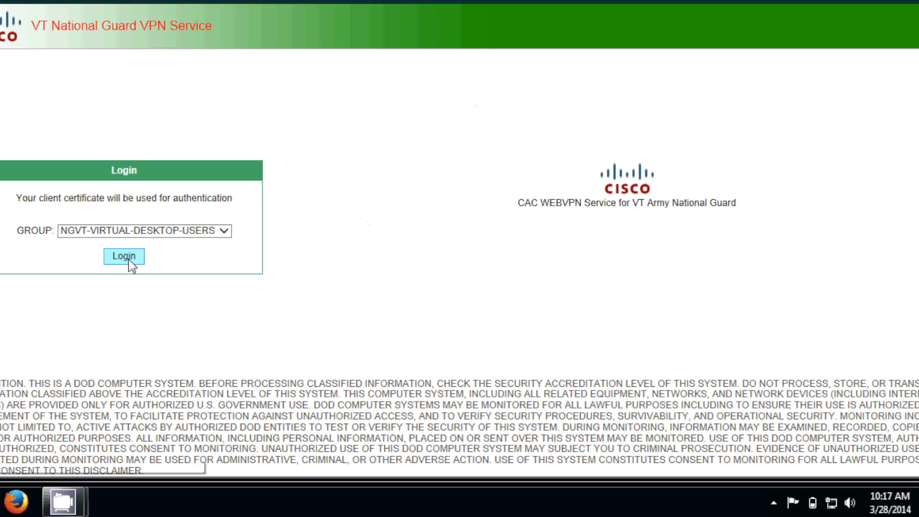
pyautogui.click(123, 256)
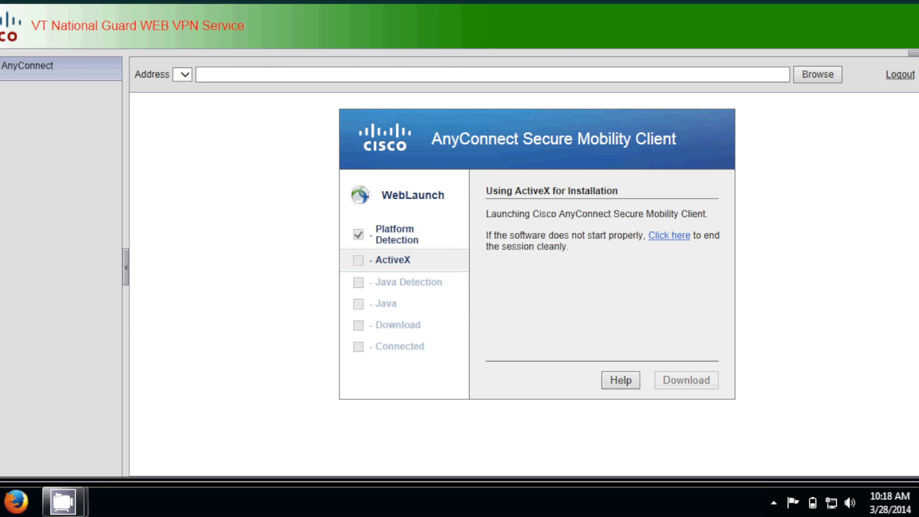
# - Open AnyConnect from the tray to confirm Connection Established, then close its window
pyautogui.click(685, 380)
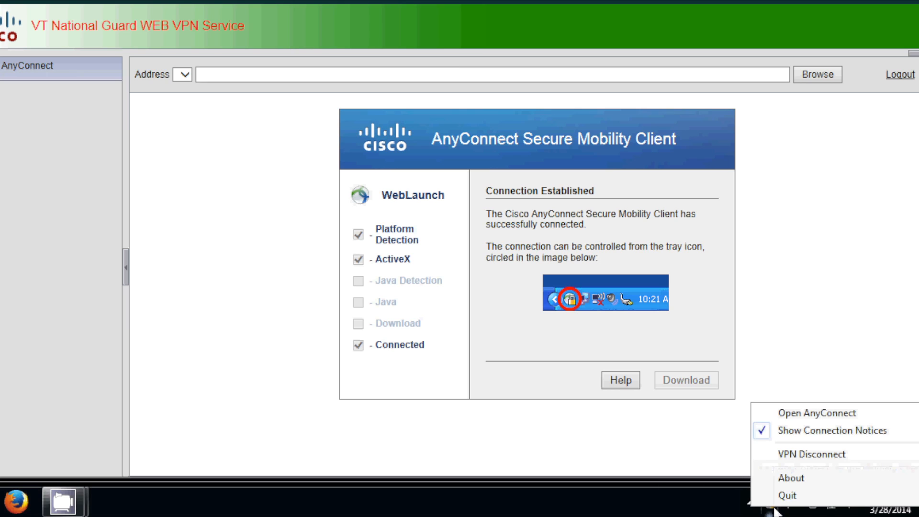
pyautogui.click(815, 413)
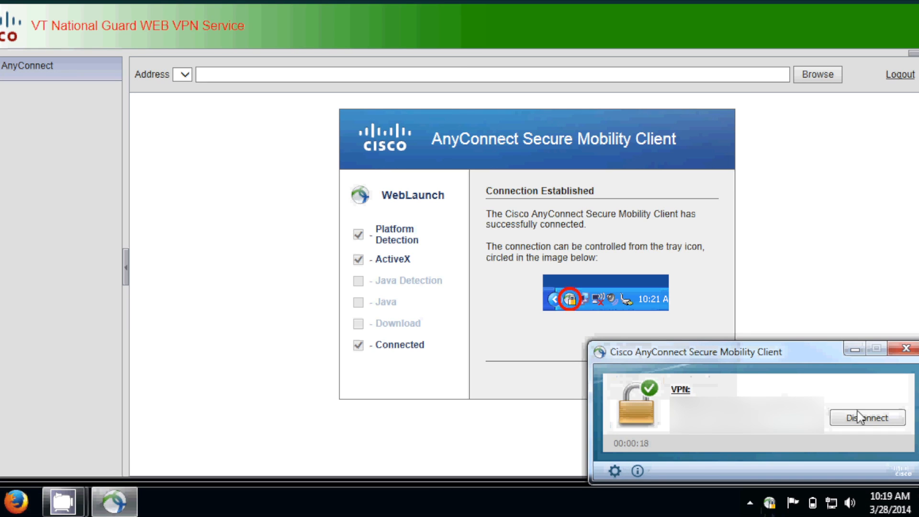
pyautogui.click(912, 348)
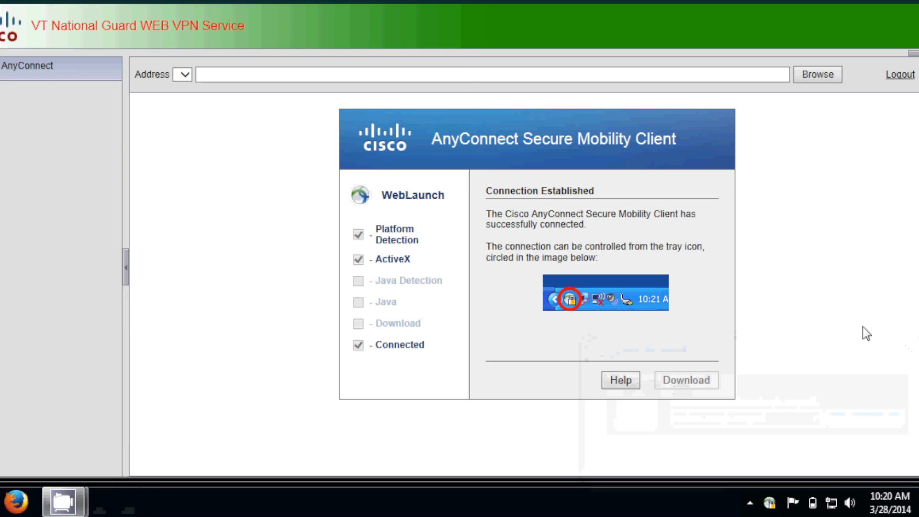
pyautogui.moveTo(260, 160)
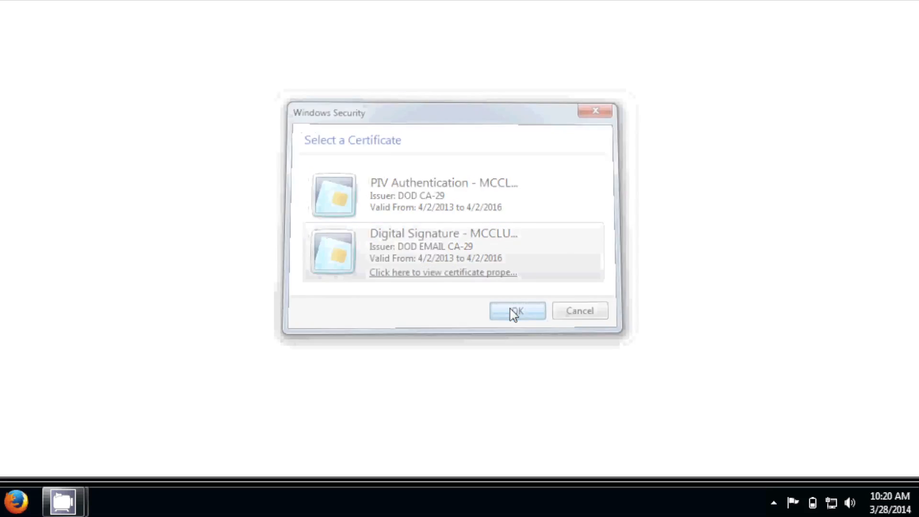
# - Confirm the Digital Signature certificate, reaching the security certificate warning page
pyautogui.click(515, 310)
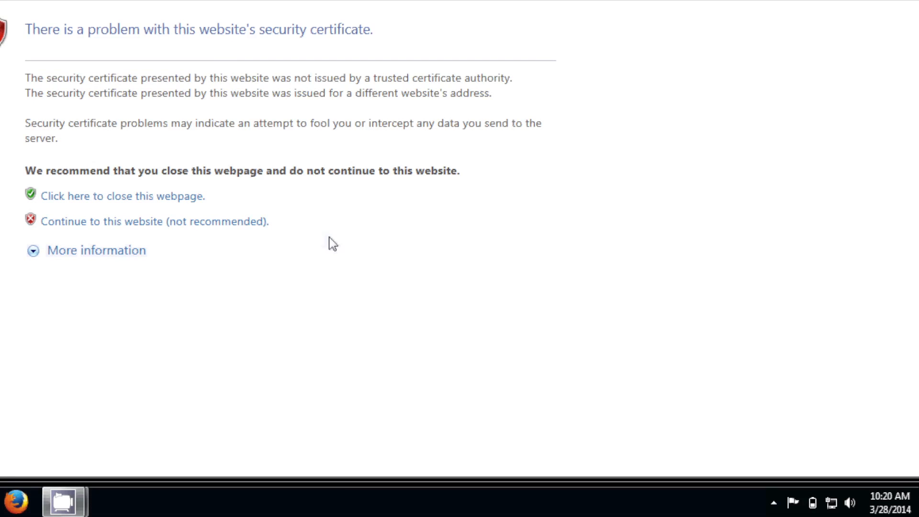
# - Continue past the certificate warning, confirming the certificate and PIN, to reach VMware View Portal 5
pyautogui.click(154, 221)
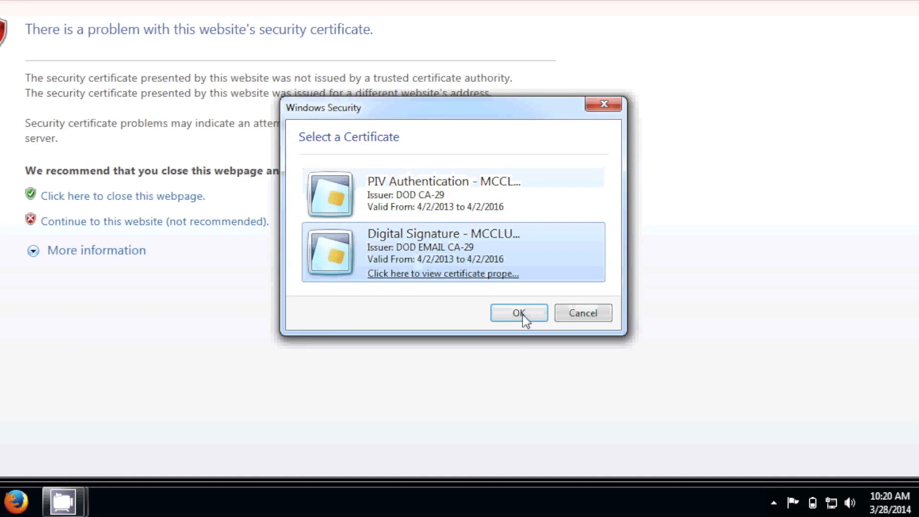
pyautogui.click(518, 312)
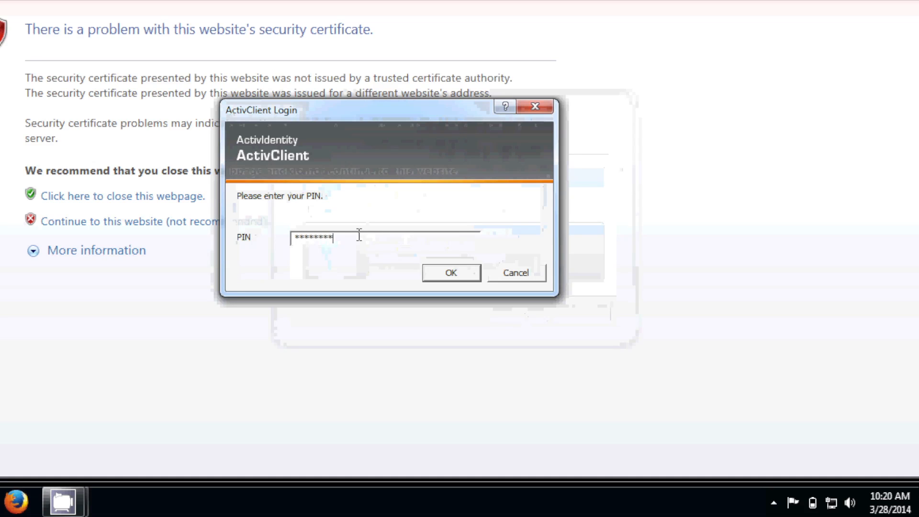
pyautogui.click(450, 272)
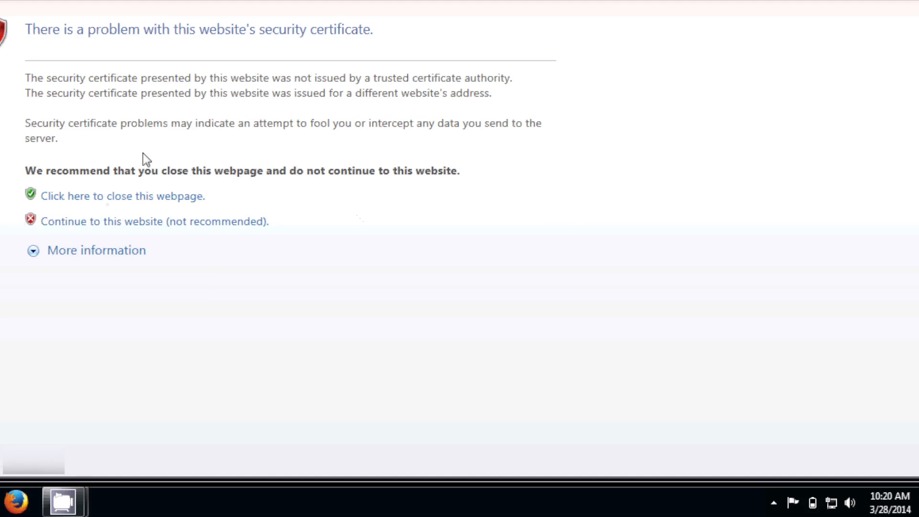
pyautogui.moveTo(196, 244)
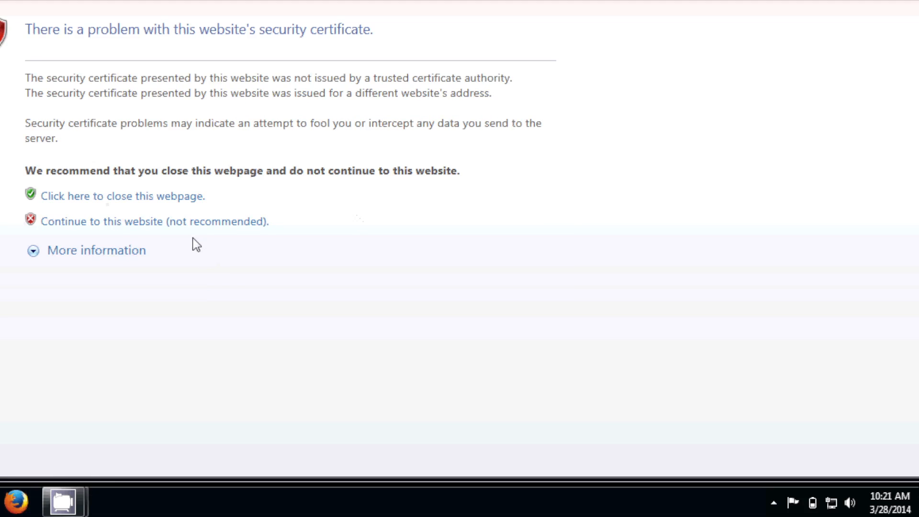
pyautogui.click(155, 221)
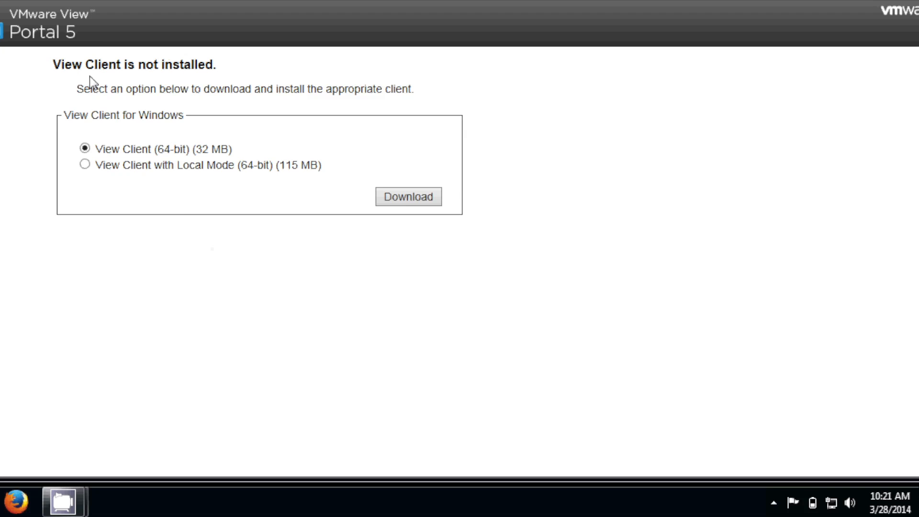
pyautogui.moveTo(189, 84)
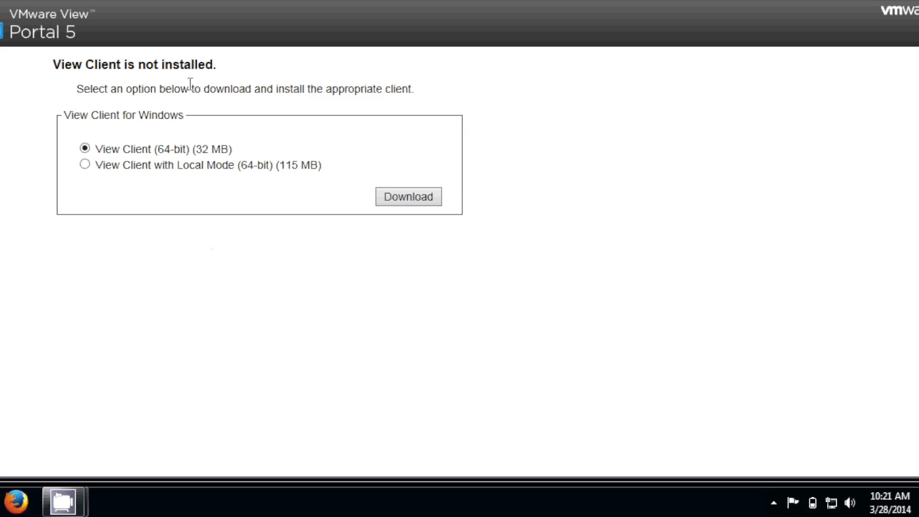
pyautogui.moveTo(149, 92)
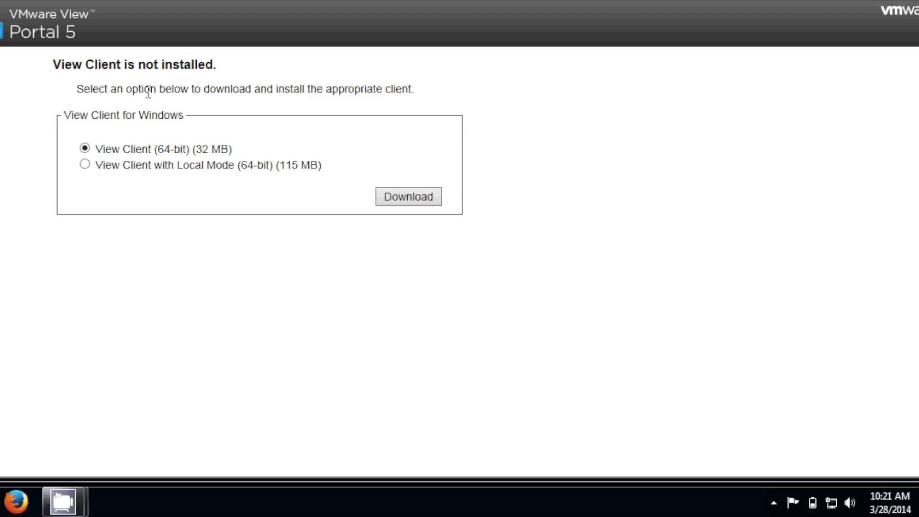
pyautogui.moveTo(183, 137)
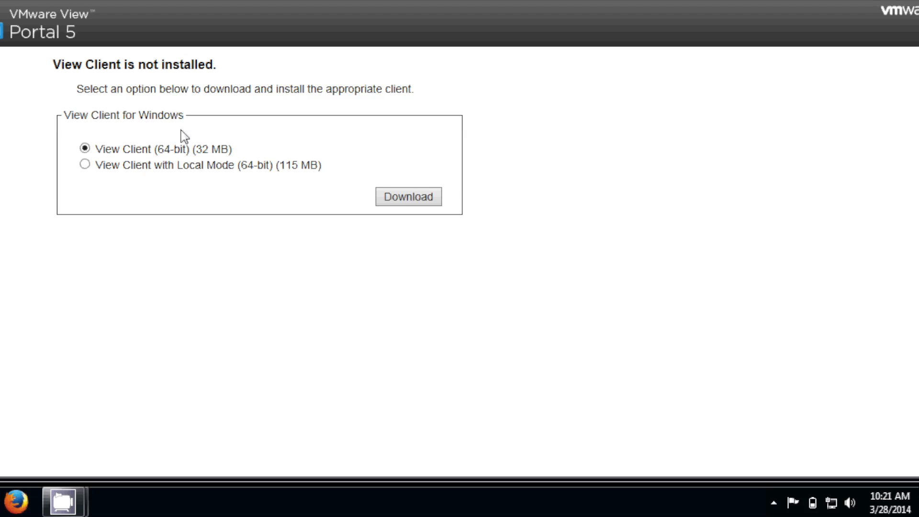
pyautogui.moveTo(158, 150)
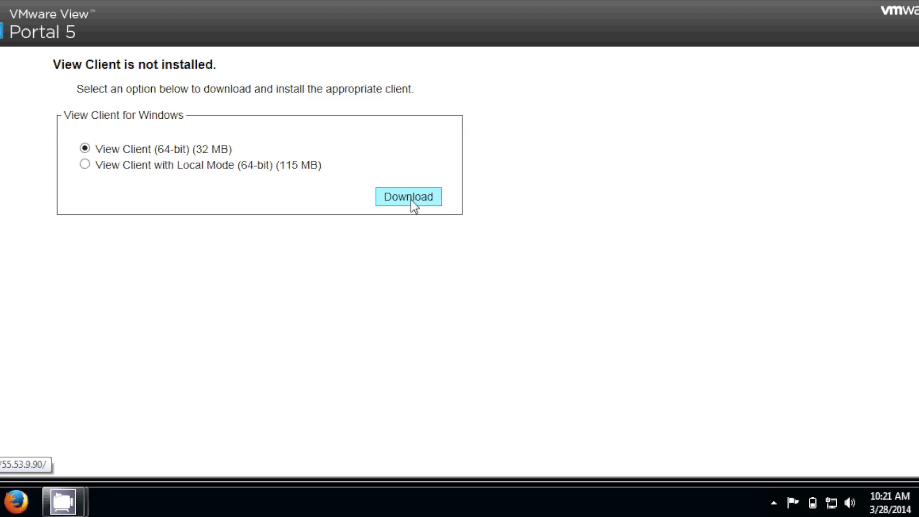
# - Download the View Client (64-bit) (32 MB) for Windows
pyautogui.click(409, 196)
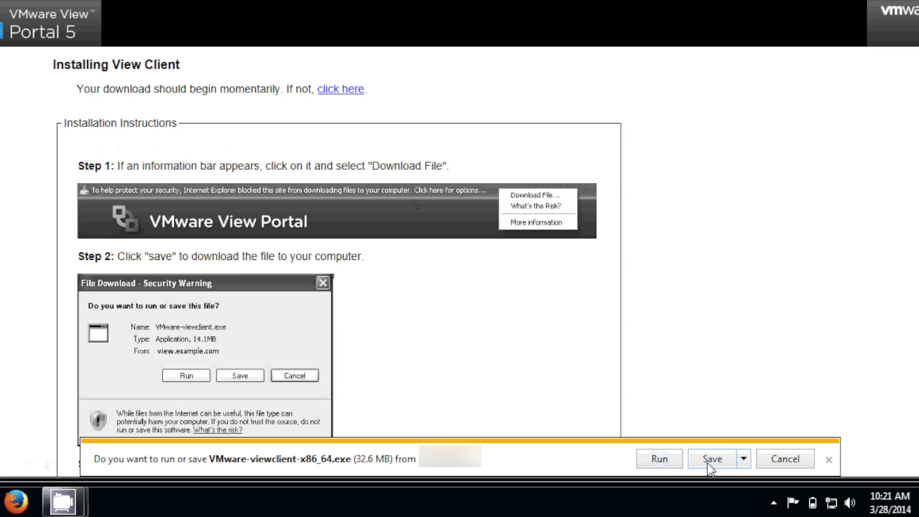
# - Save VMware-viewclient-x86_64.exe and run it, opening the View Client 5 Installation Wizard
pyautogui.click(712, 459)
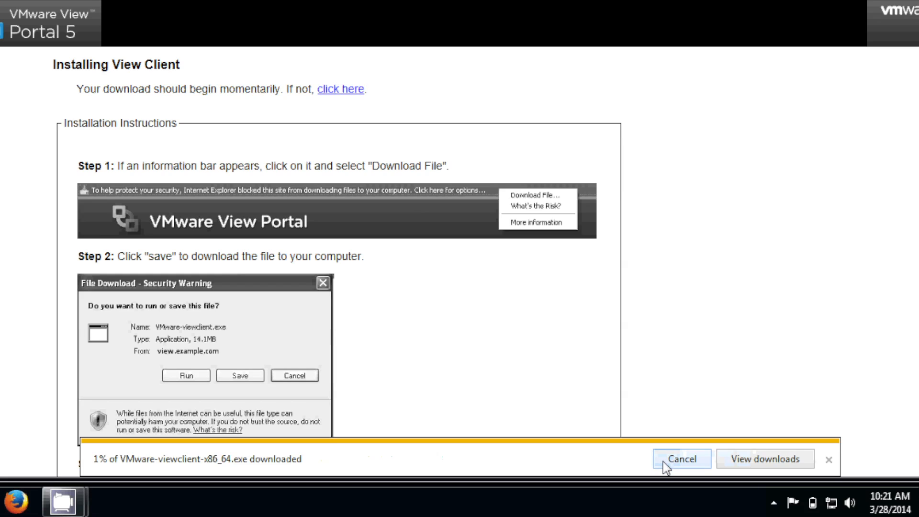
pyautogui.moveTo(675, 99)
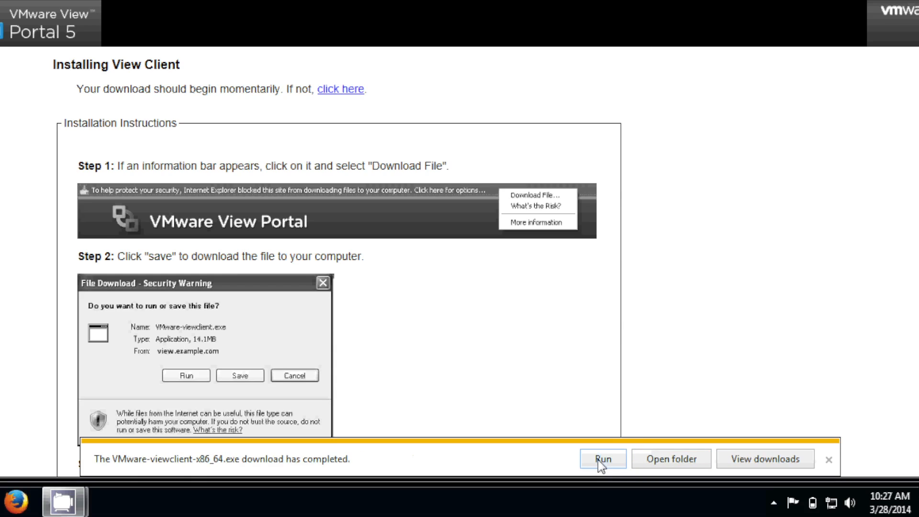
pyautogui.click(828, 458)
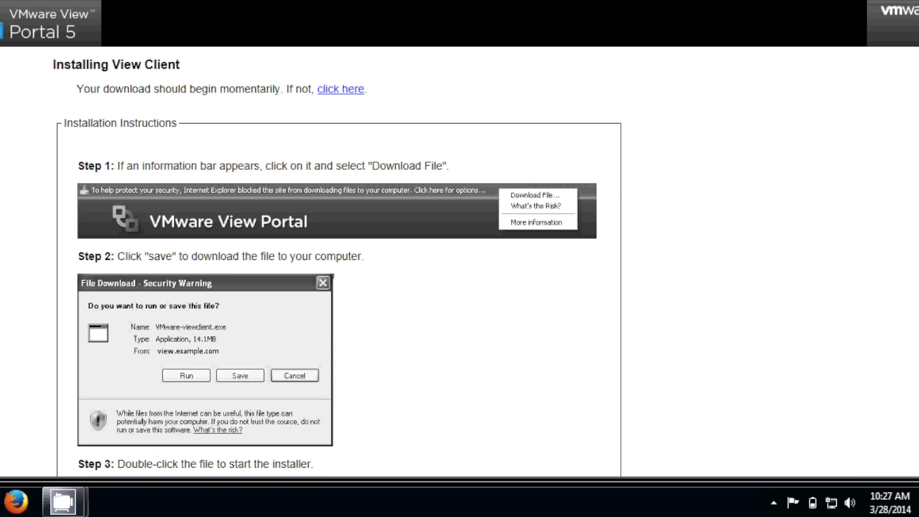
pyautogui.moveTo(523, 271)
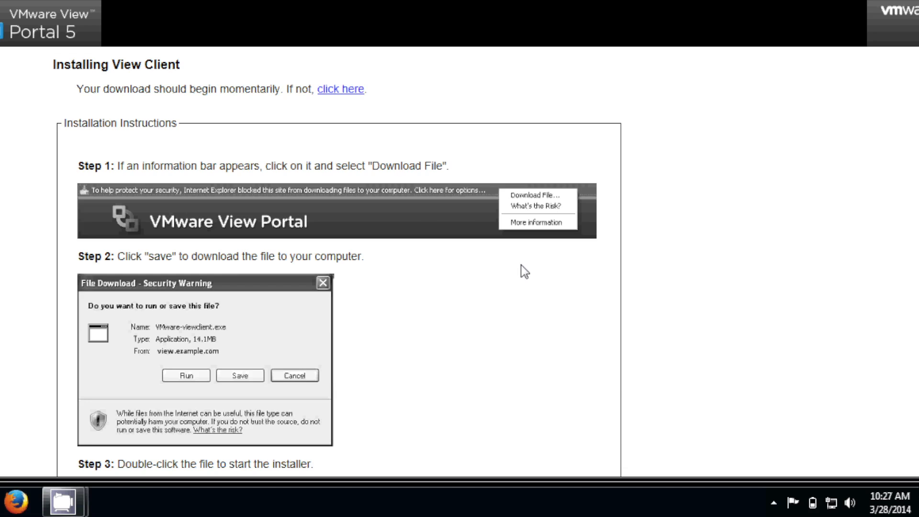
pyautogui.click(185, 375)
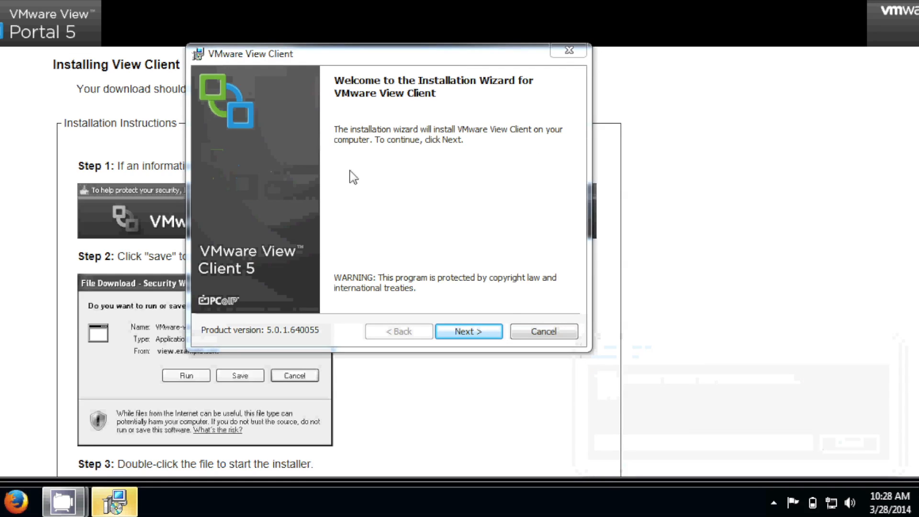
# - Advance through welcome, patent and license pages and keep the default Custom Setup features
pyautogui.click(468, 331)
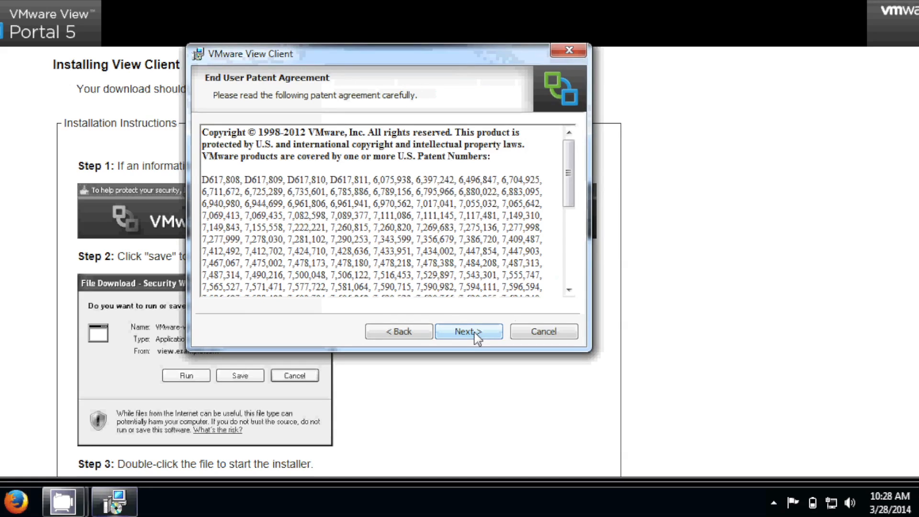
pyautogui.click(468, 331)
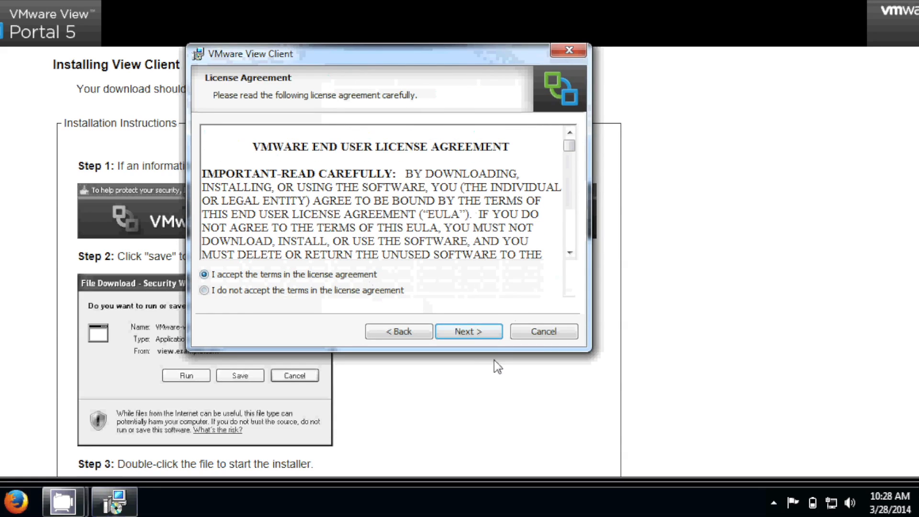
pyautogui.click(468, 331)
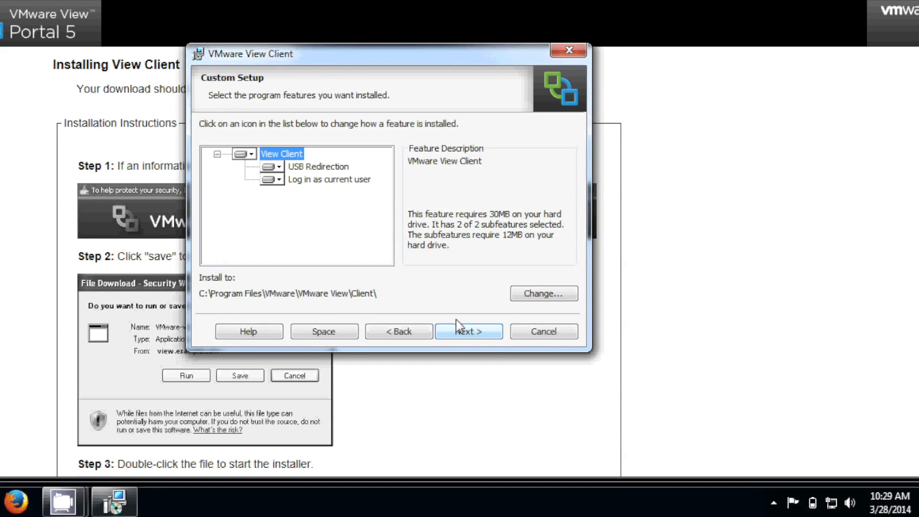
pyautogui.moveTo(472, 338)
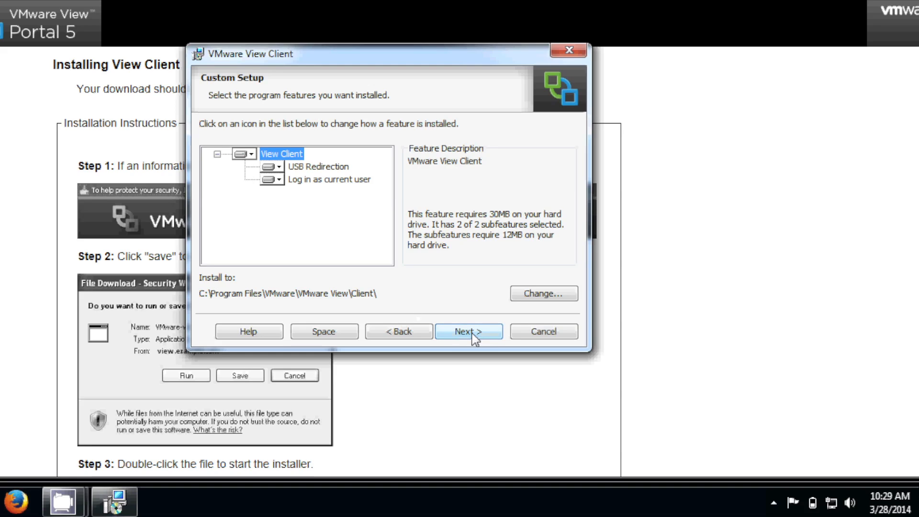
pyautogui.click(468, 331)
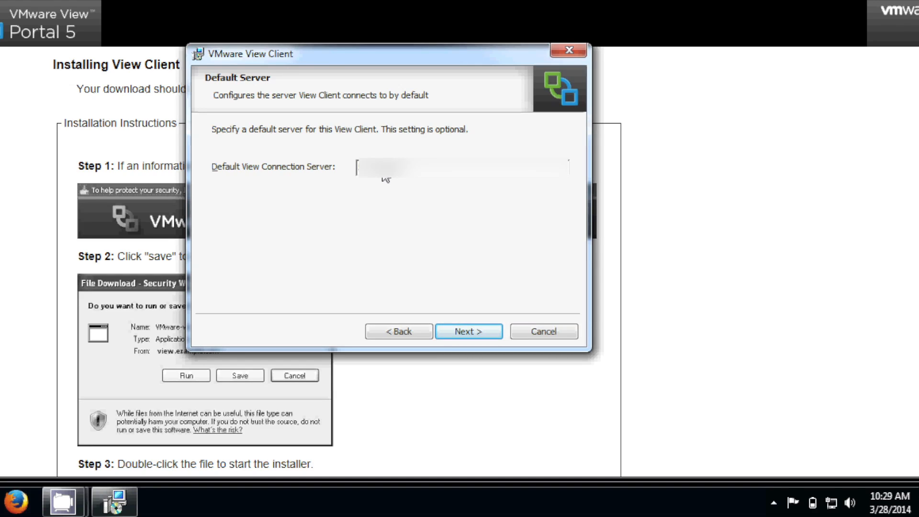
# - Keep default server, Enhanced Single Sign On and shortcut settings, then install View Client 5
pyautogui.click(468, 332)
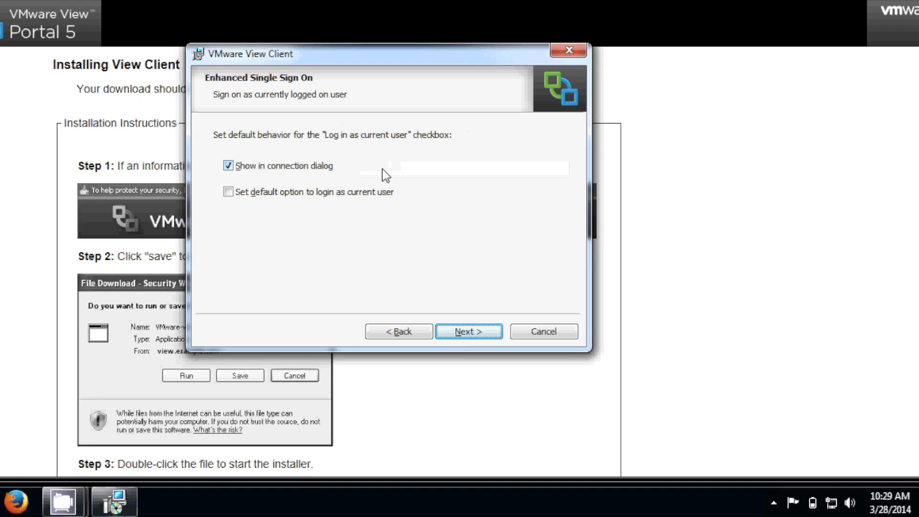
pyautogui.click(468, 331)
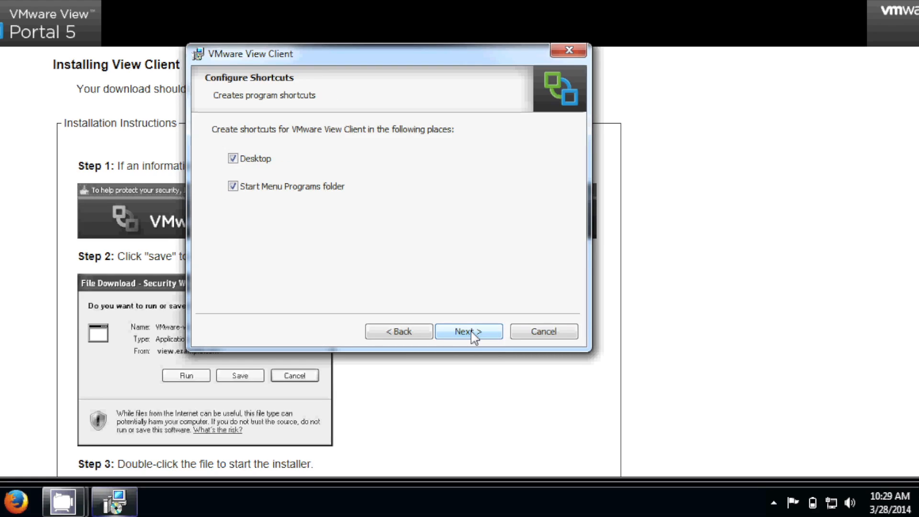
pyautogui.moveTo(259, 168)
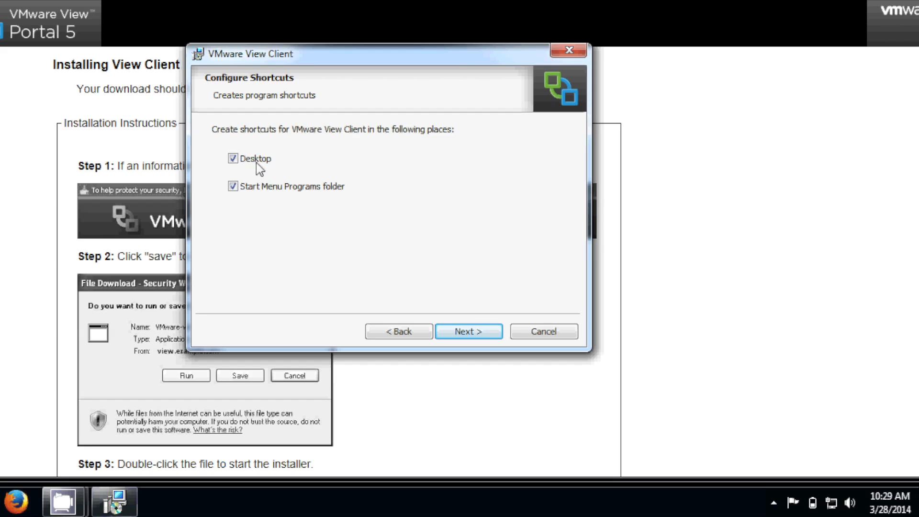
pyautogui.click(468, 332)
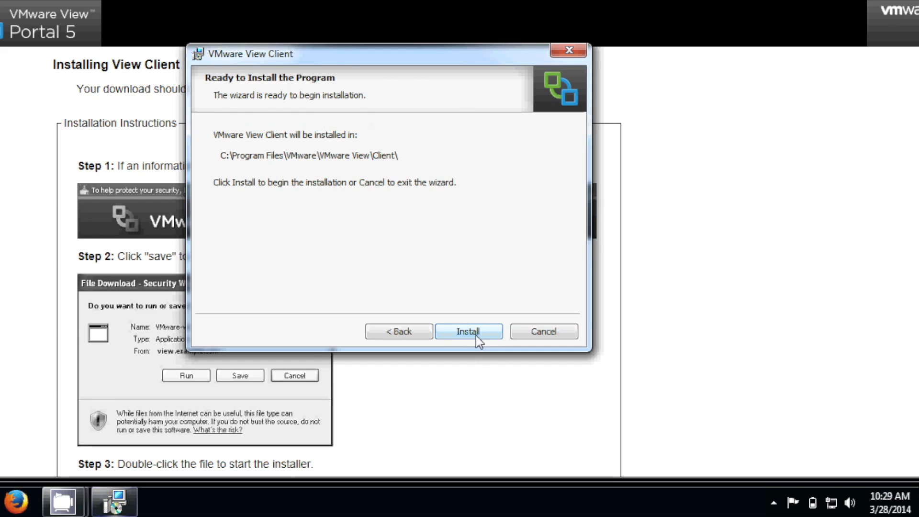
pyautogui.click(468, 331)
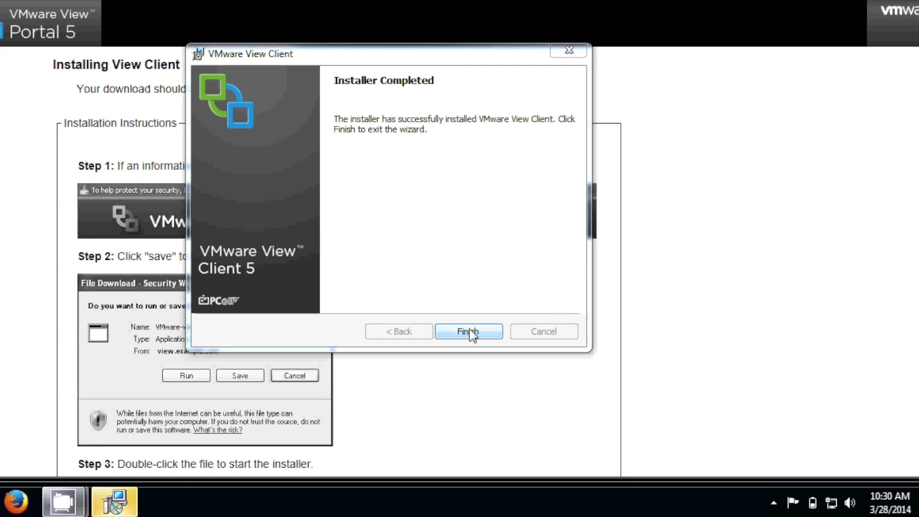
# - Finish the completed installer, bringing up the system restart prompt
pyautogui.click(468, 331)
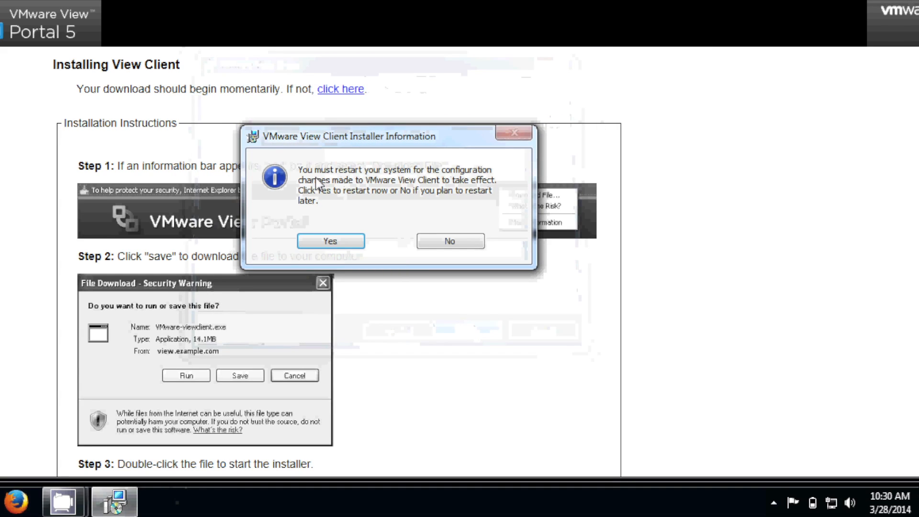
pyautogui.moveTo(405, 252)
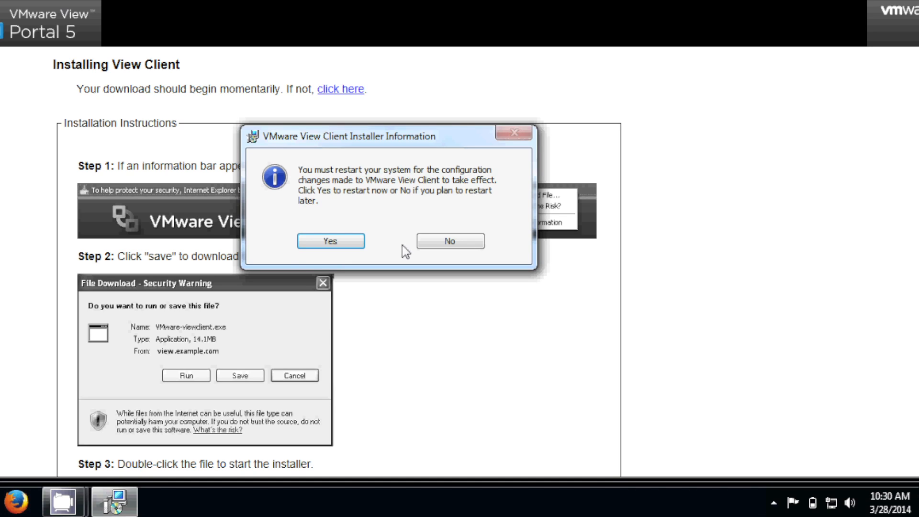
pyautogui.moveTo(366, 224)
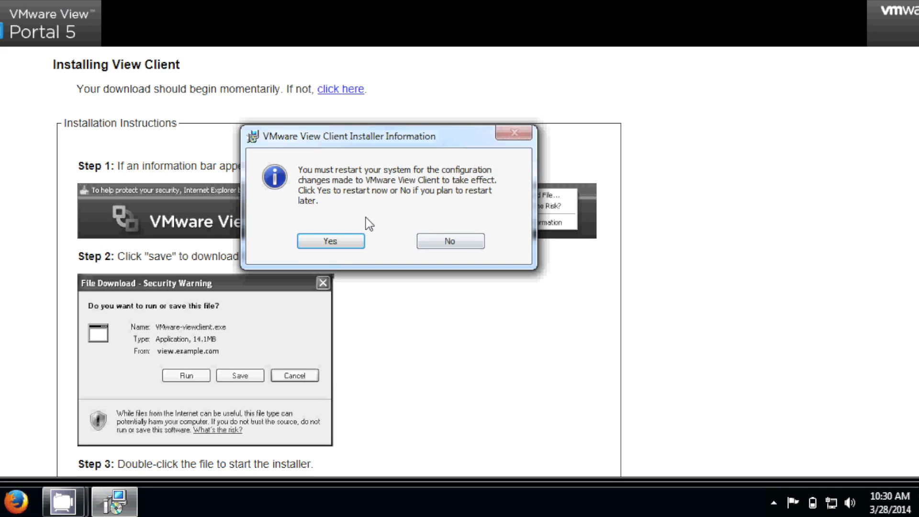